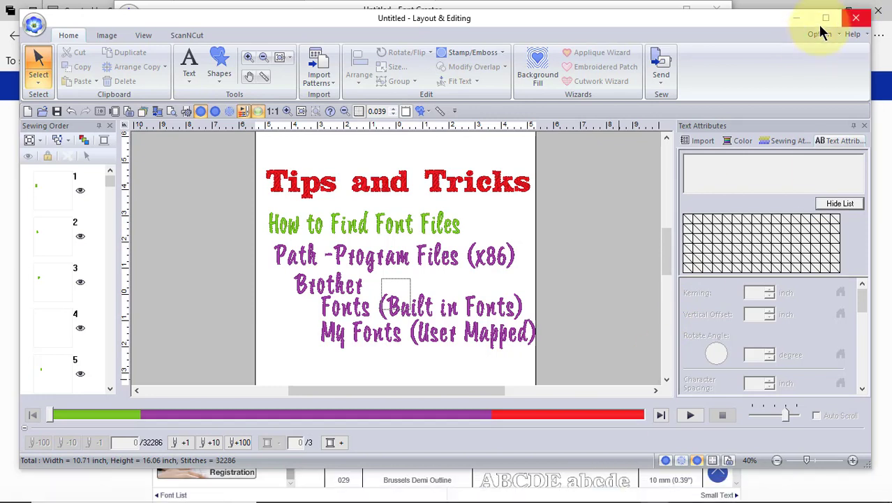
# Launch Font Creator from the Option menu.
pyautogui.click(820, 33)
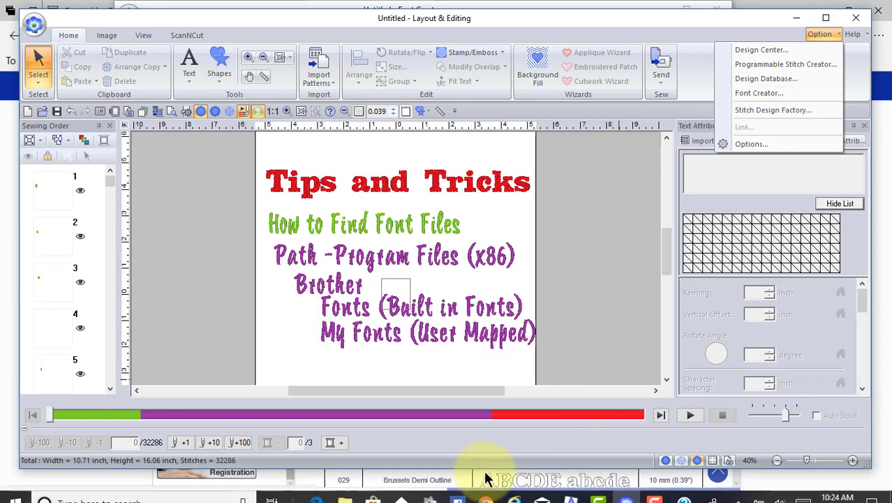
pyautogui.click(759, 93)
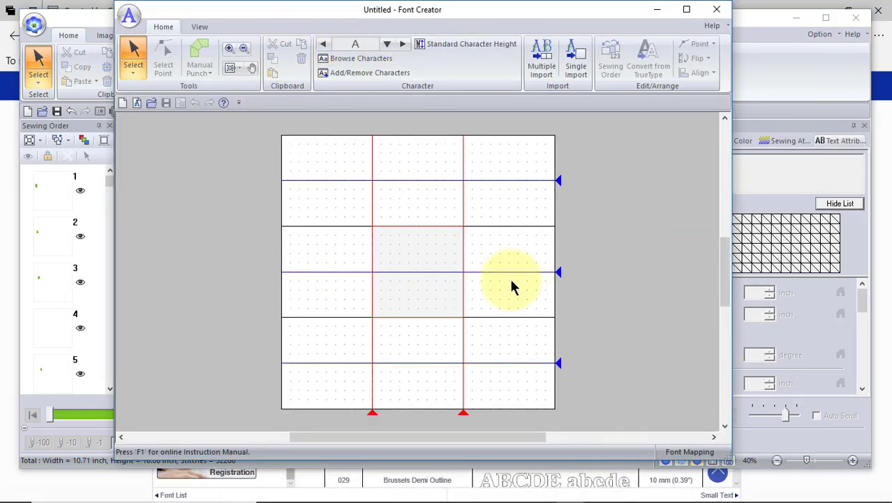
# Open the File Open dialog on the MyFont folder, keeping the User-Mapped Font File filter.
pyautogui.click(129, 17)
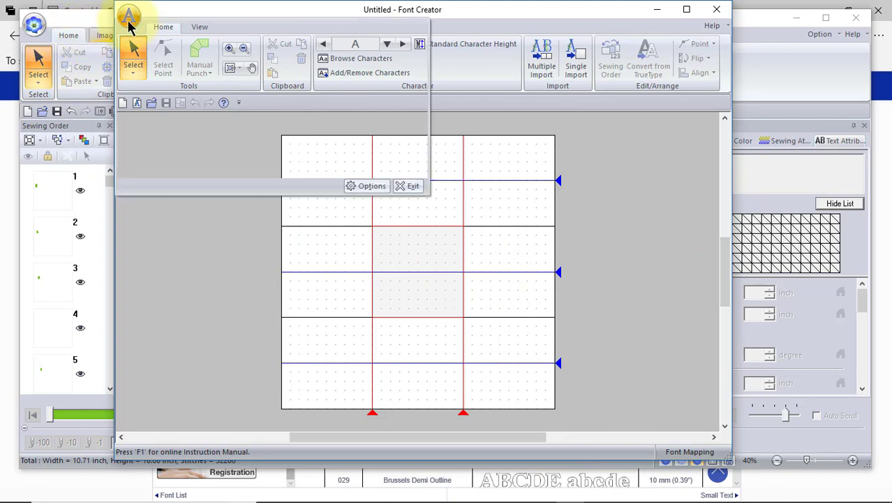
pyautogui.click(129, 16)
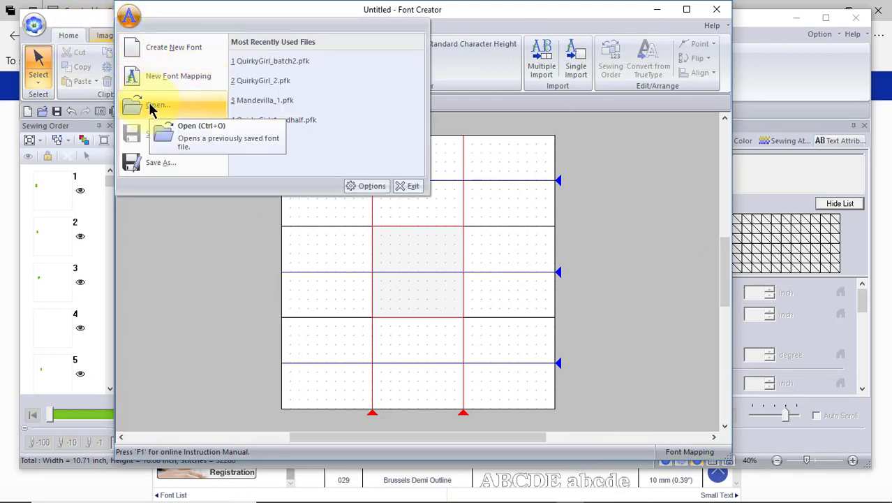
pyautogui.click(158, 104)
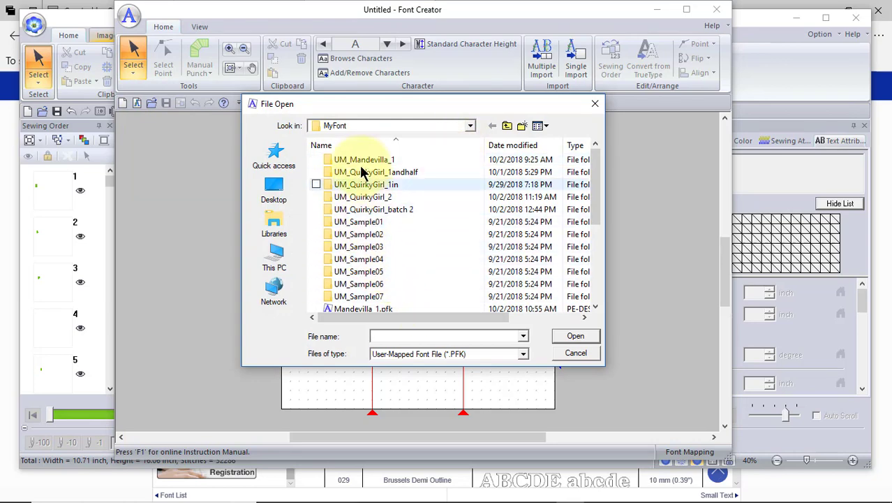
pyautogui.moveTo(358, 234)
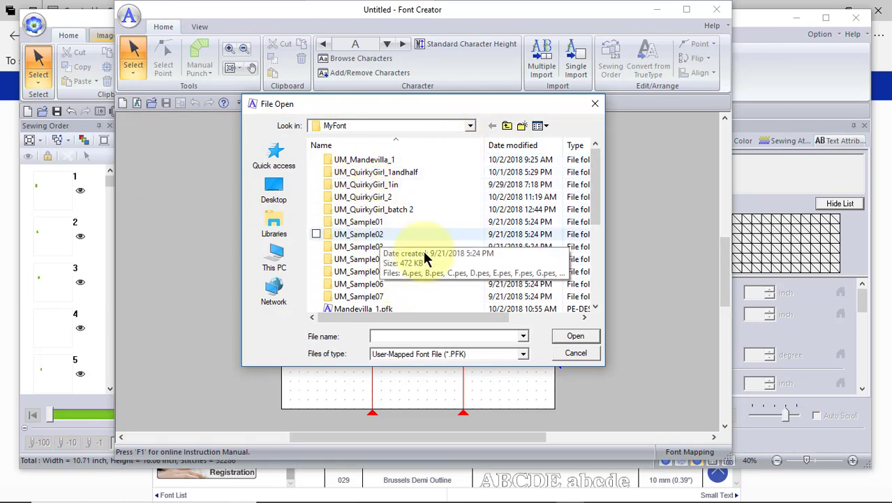
pyautogui.click(523, 354)
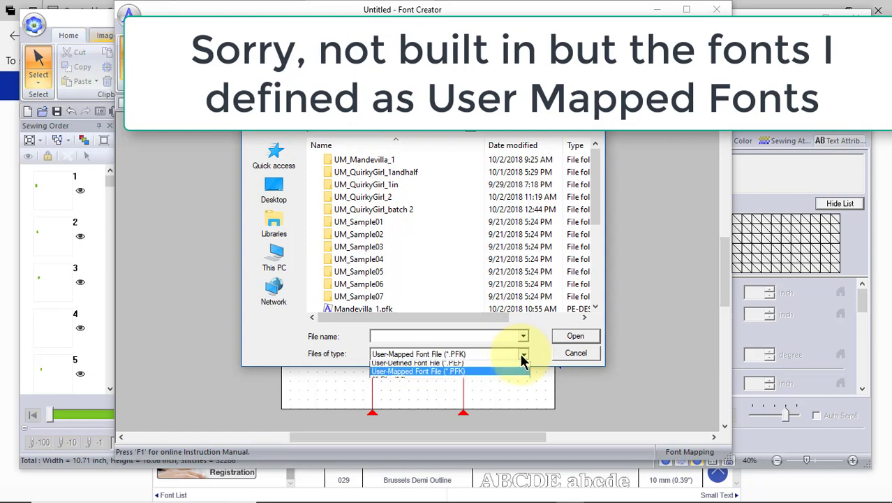
pyautogui.click(523, 354)
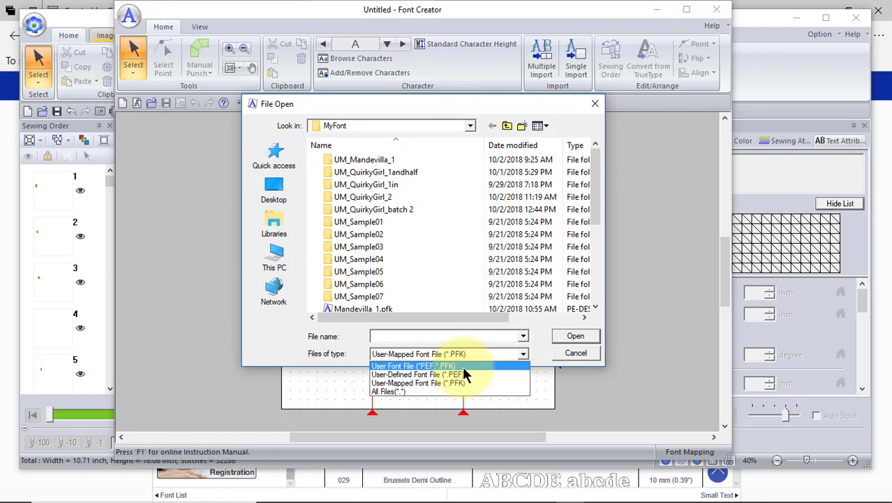
pyautogui.moveTo(466, 327)
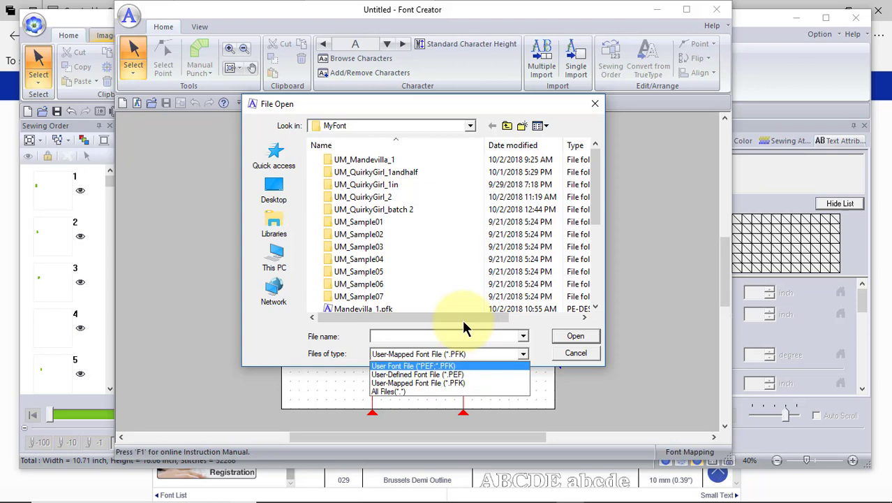
pyautogui.click(419, 383)
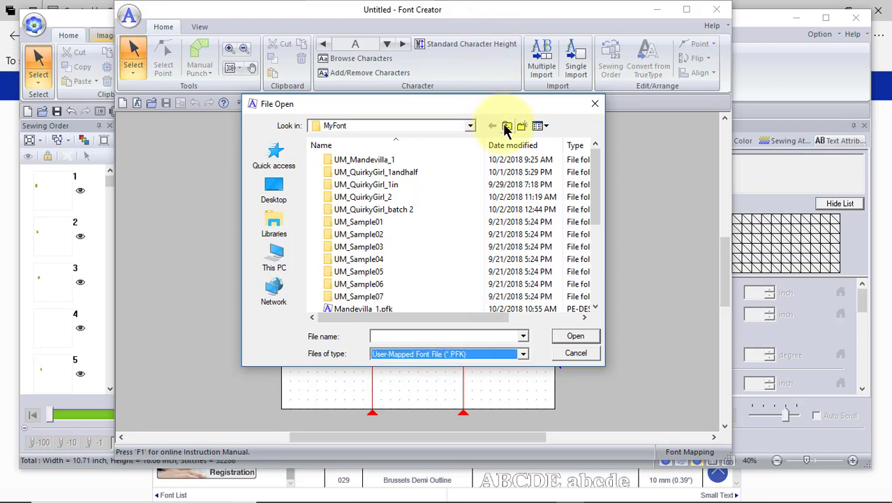
# Go up to C:, then back down through Program Files (x86)\Brother\PE-DESIGN 11.
pyautogui.click(492, 125)
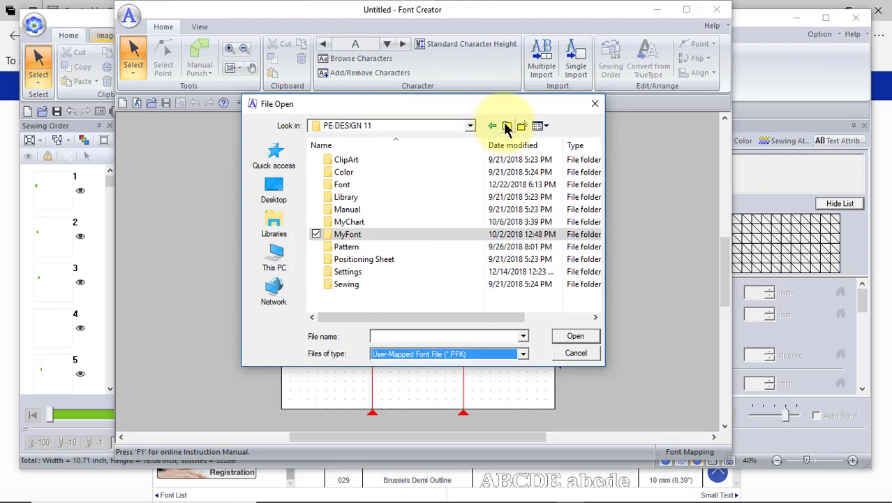
pyautogui.click(507, 125)
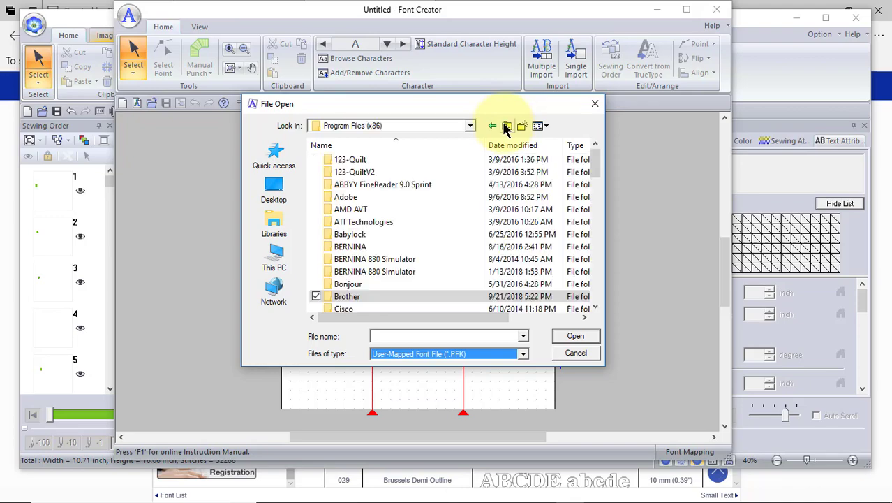
pyautogui.click(508, 126)
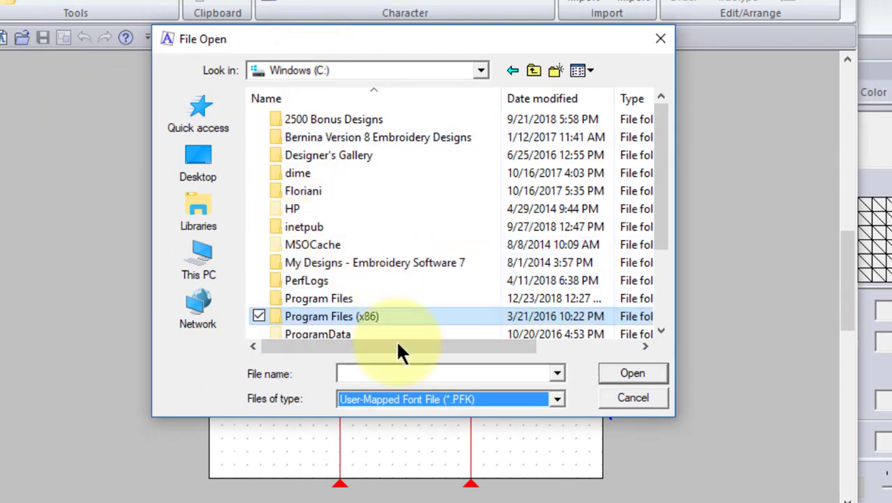
pyautogui.doubleClick(332, 316)
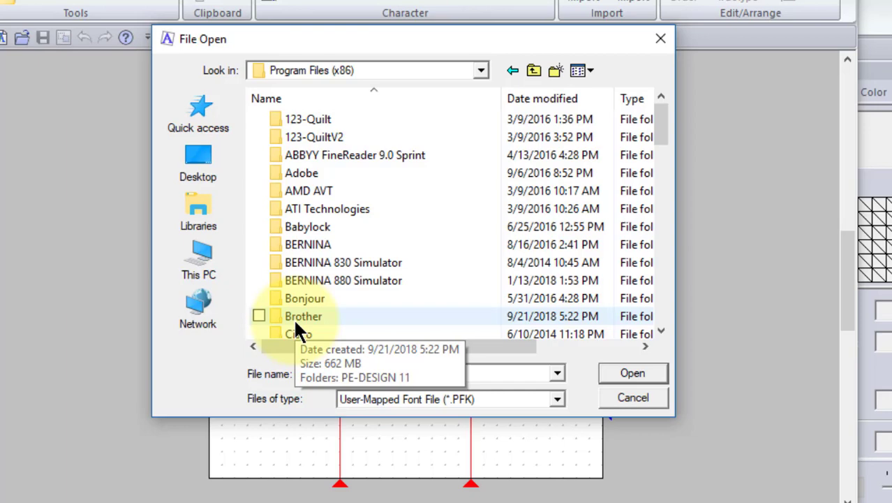
pyautogui.doubleClick(303, 315)
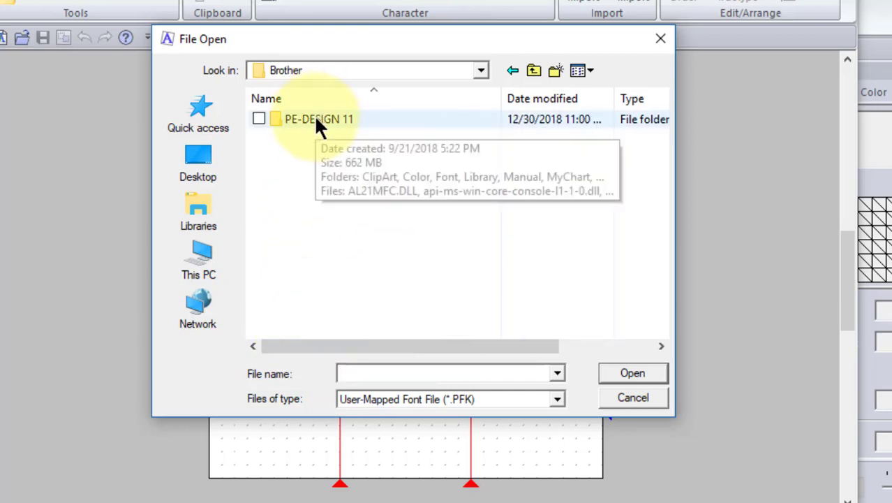
pyautogui.doubleClick(319, 119)
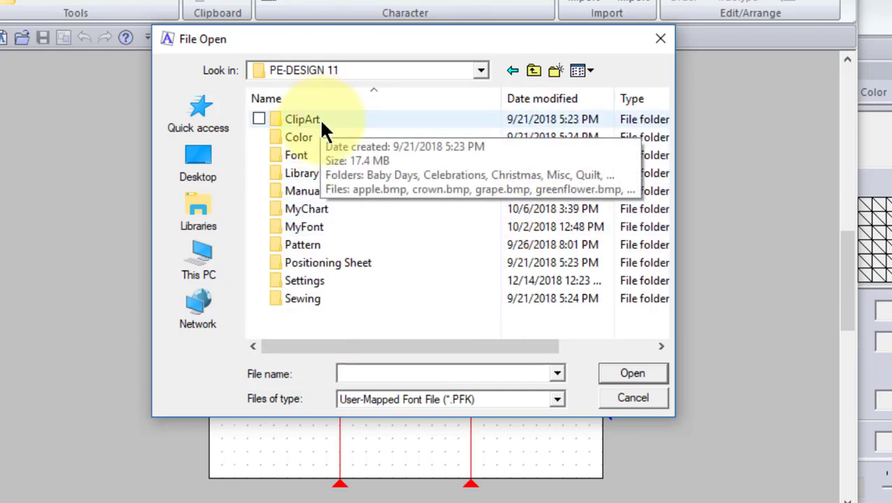
pyautogui.moveTo(296, 154)
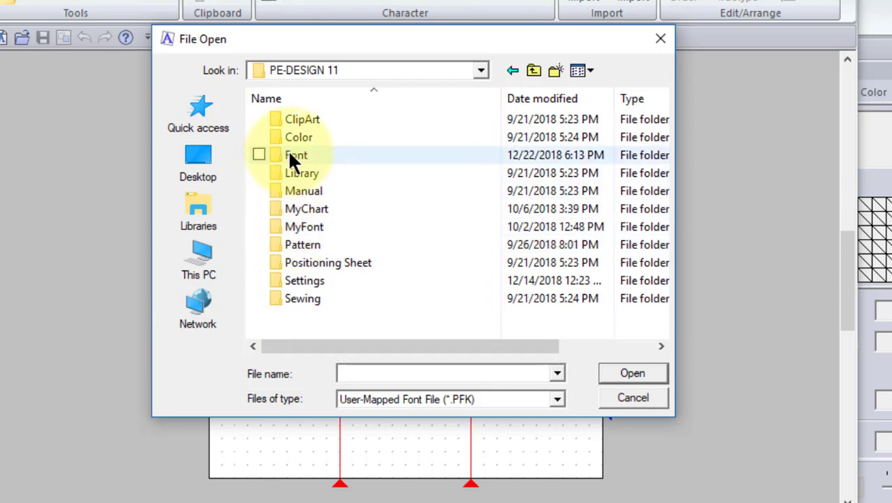
pyautogui.moveTo(296, 154)
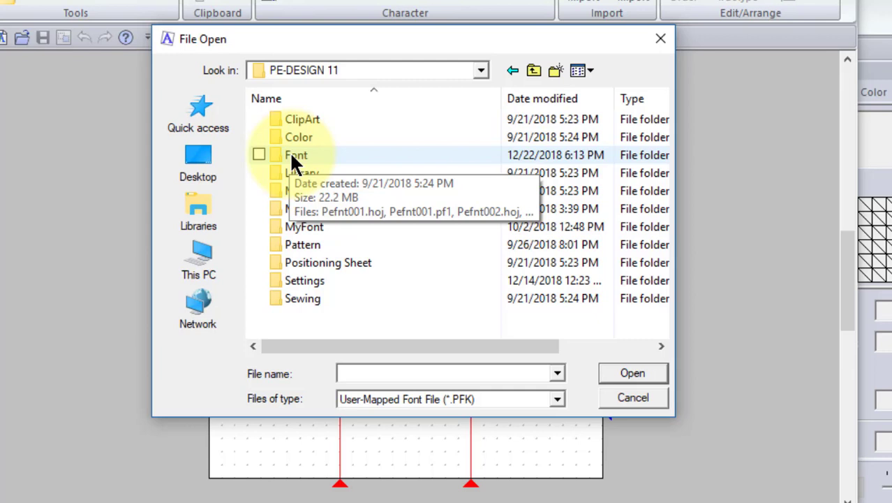
# Enter the Font folder and set the file filter to All Files (*.*).
pyautogui.doubleClick(296, 154)
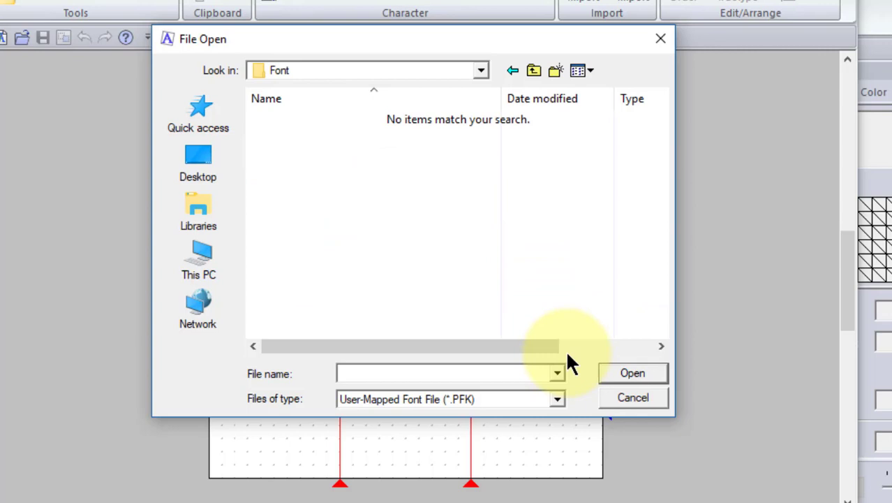
pyautogui.moveTo(562, 407)
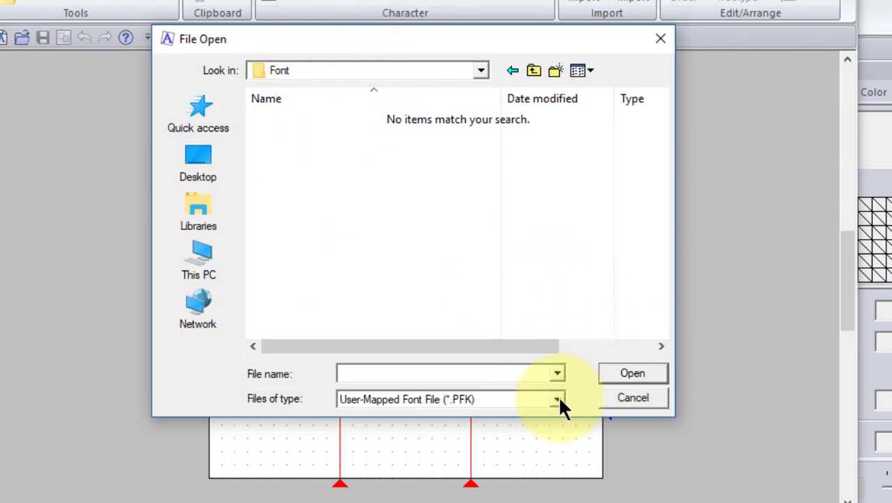
pyautogui.click(556, 398)
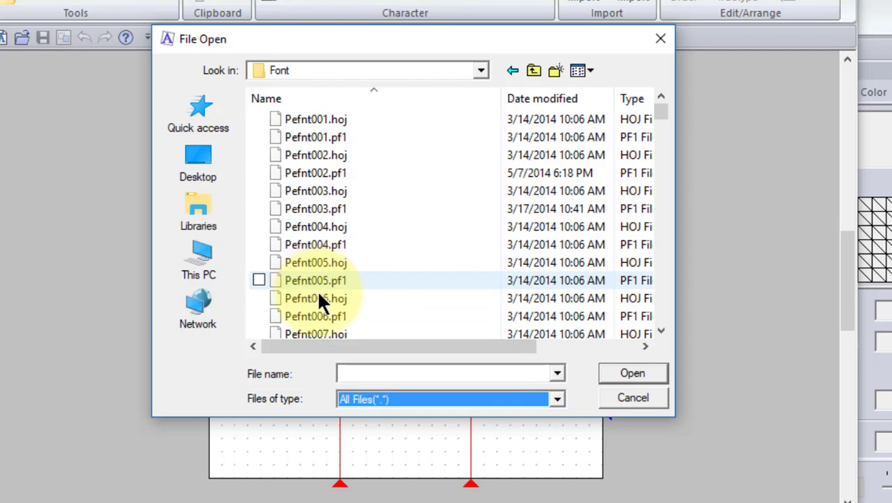
pyautogui.moveTo(322, 298)
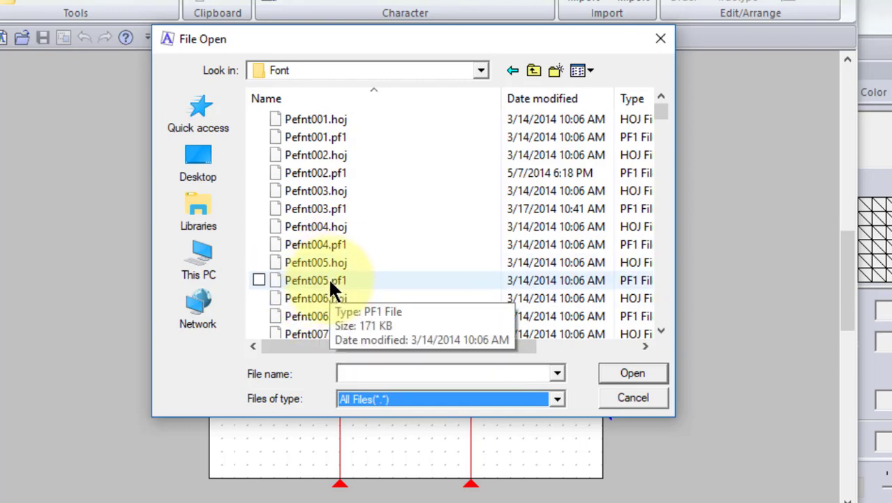
pyautogui.moveTo(555, 70)
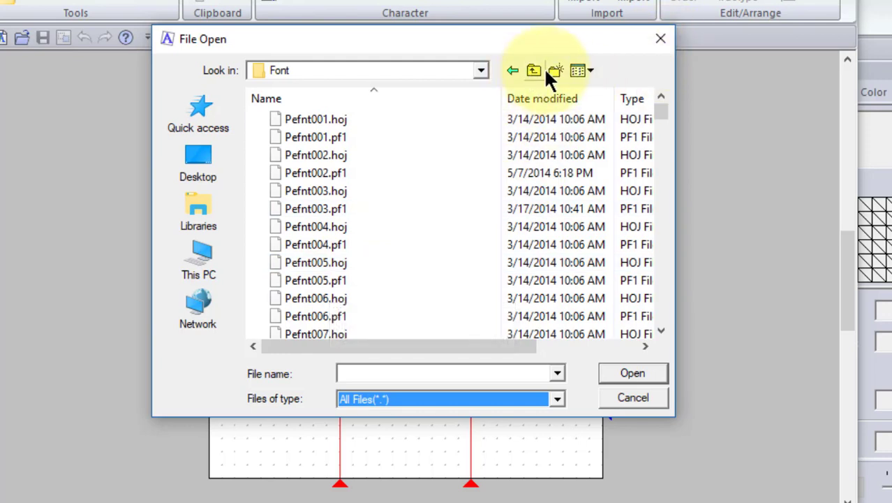
# Return up to PE-DESIGN 11 and select the MyFont folder beside Font.
pyautogui.click(534, 70)
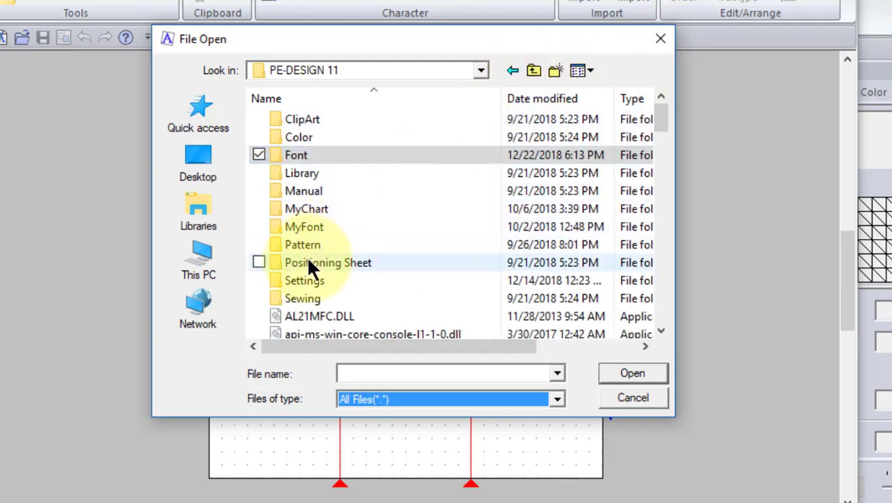
pyautogui.moveTo(304, 226)
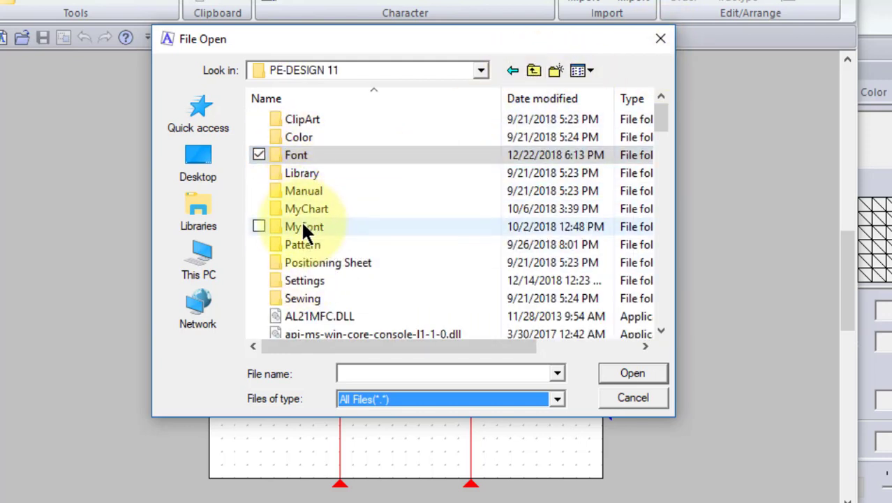
pyautogui.click(303, 226)
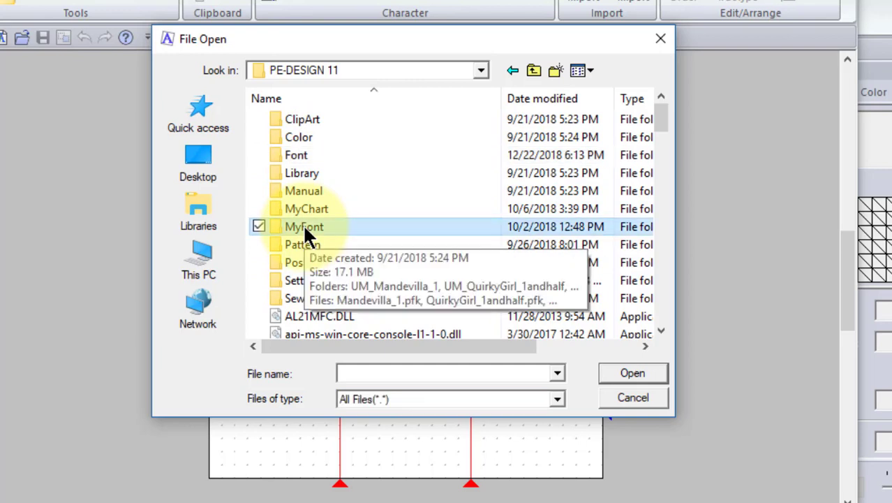
pyautogui.moveTo(408, 244)
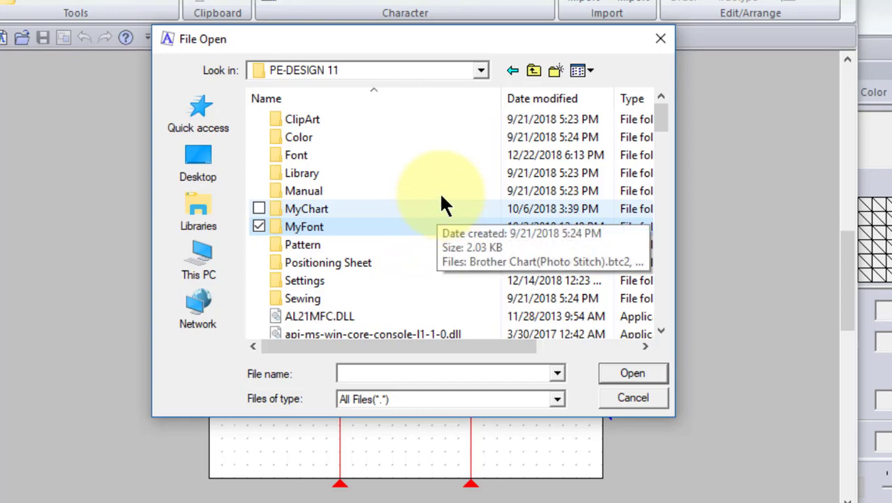
pyautogui.moveTo(806, 188)
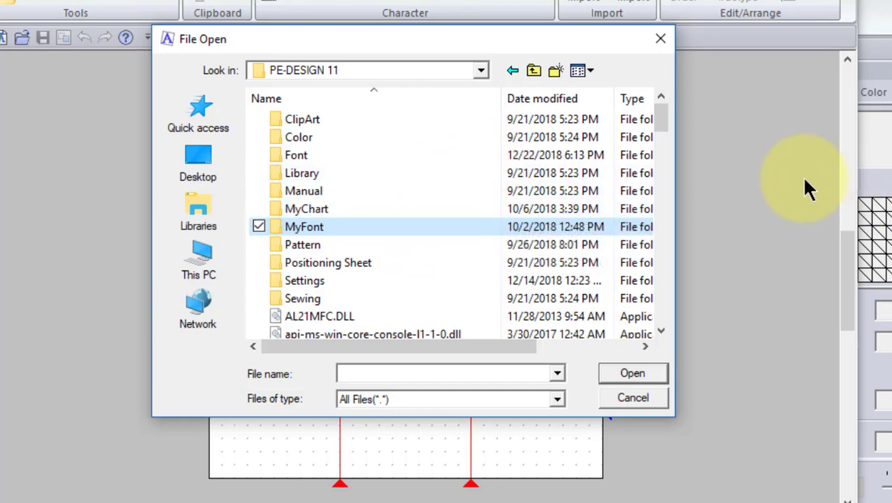